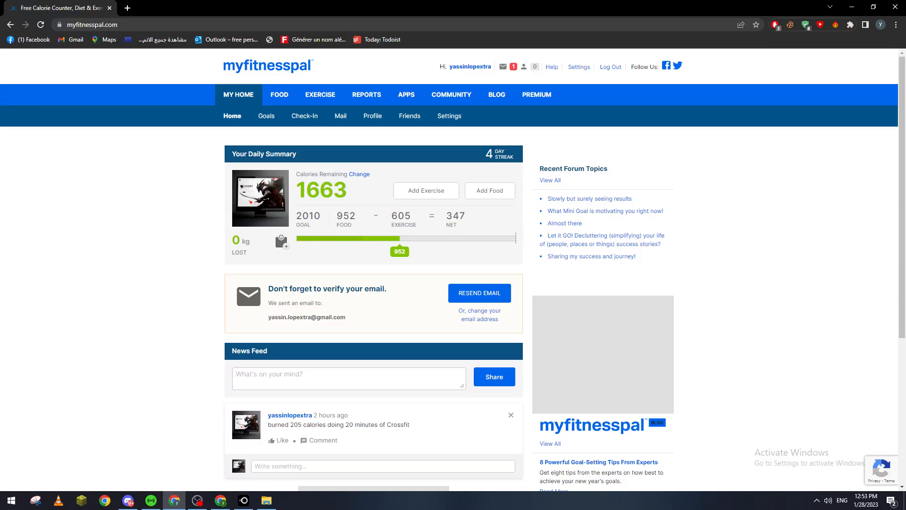
mouse_move(205, 492)
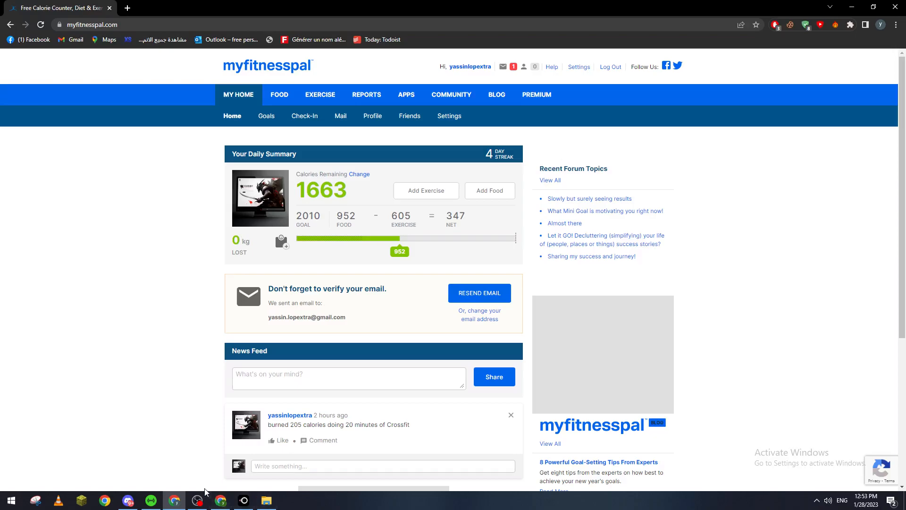
mouse_move(495, 95)
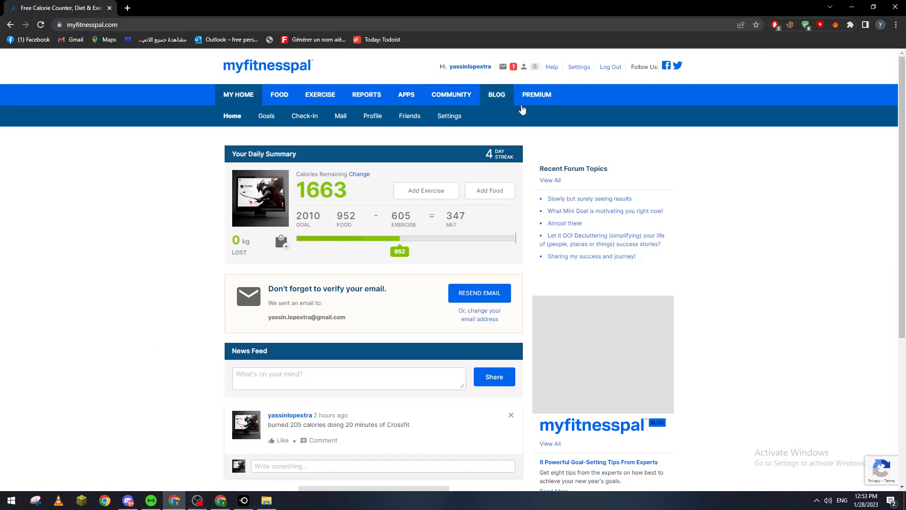
mouse_move(379, 78)
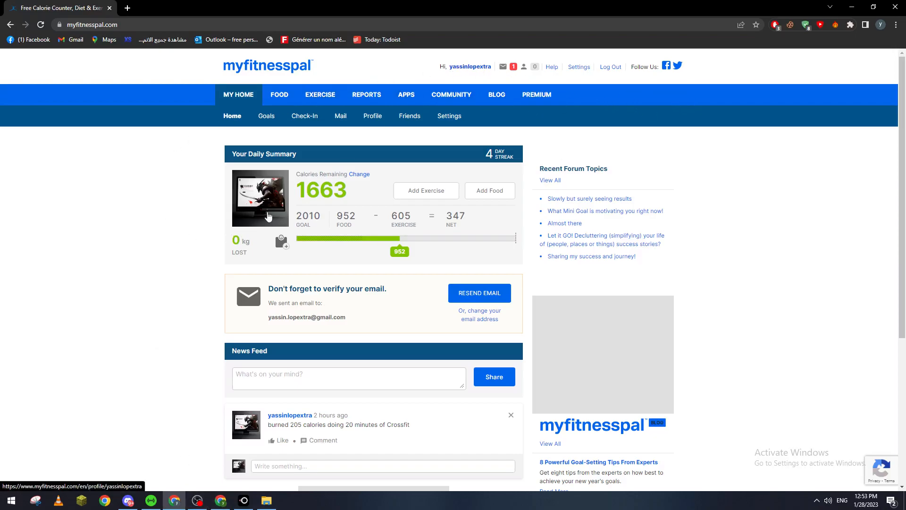
mouse_move(188, 198)
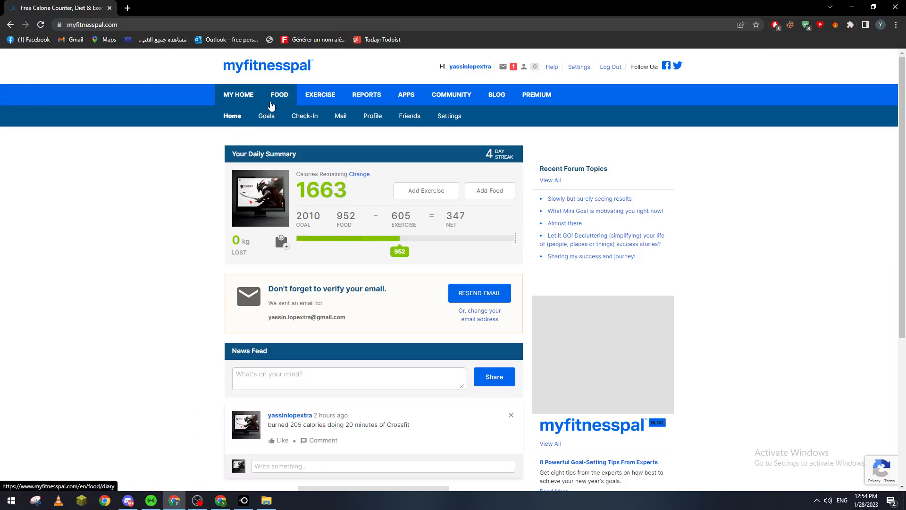
Switch between the Food and Exercise diaries, landing on the January 28 food diary.
click(279, 94)
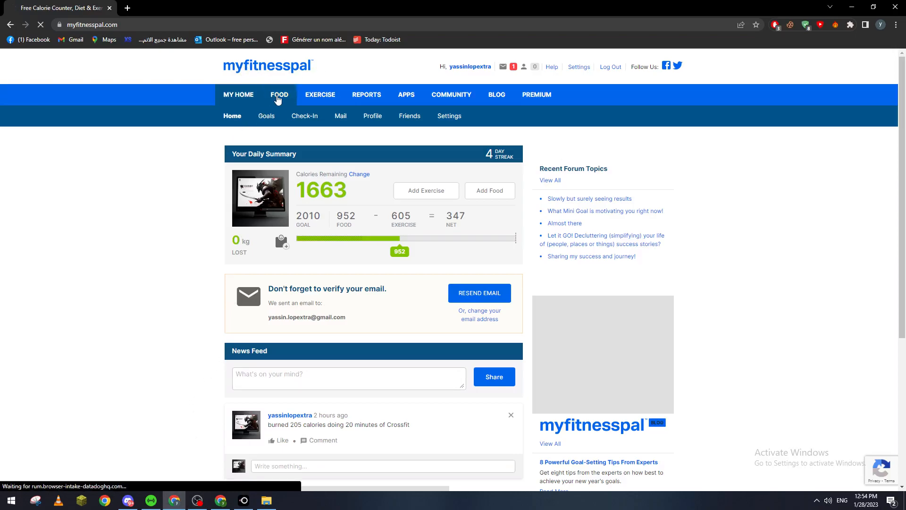
click(279, 95)
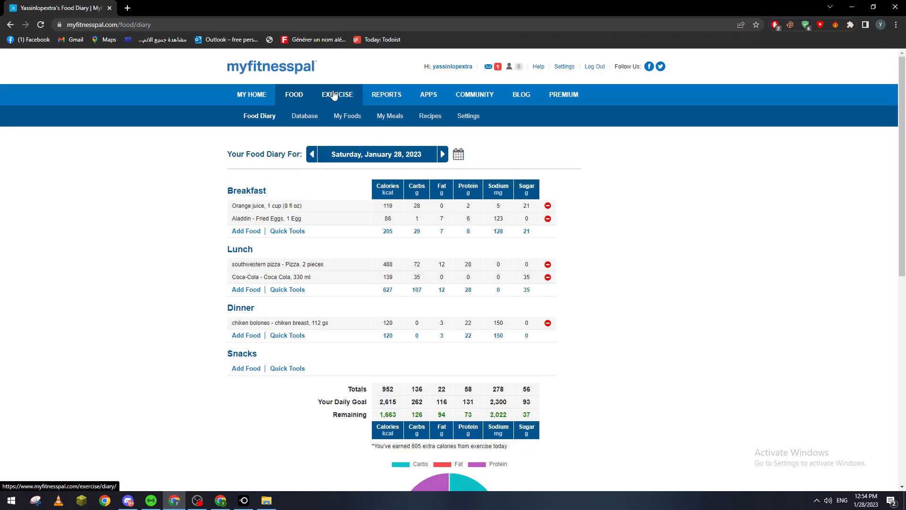
click(337, 95)
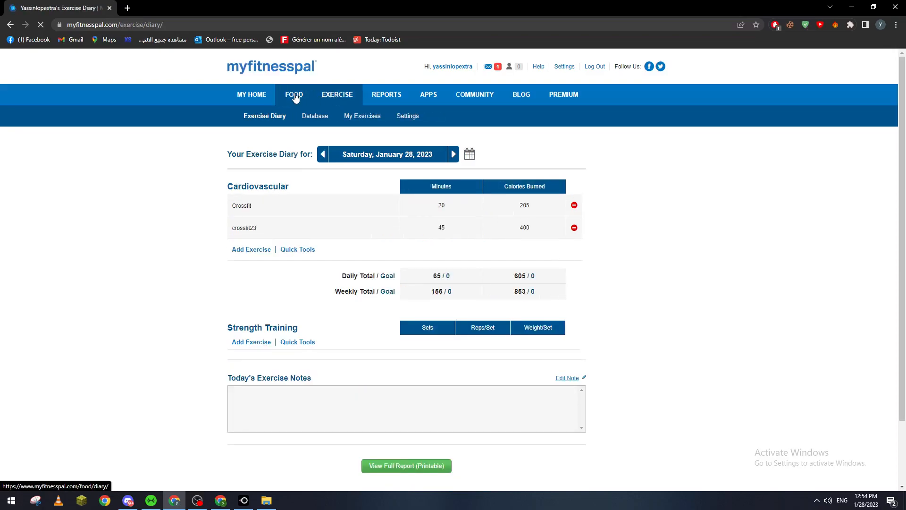
click(293, 94)
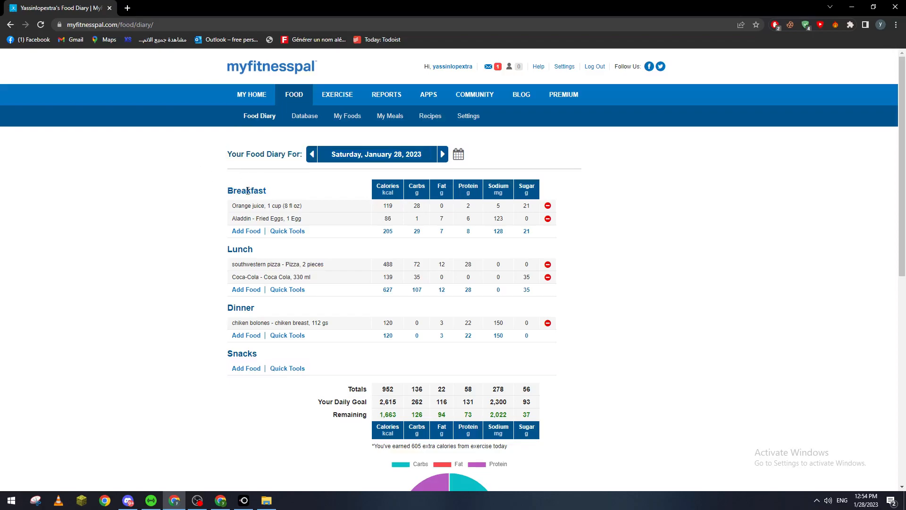
double_click(247, 190)
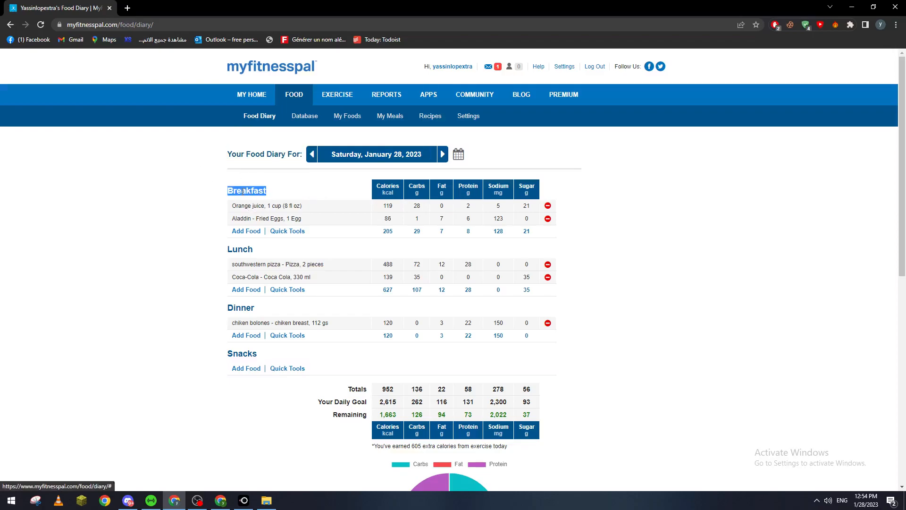
scroll(down, 3)
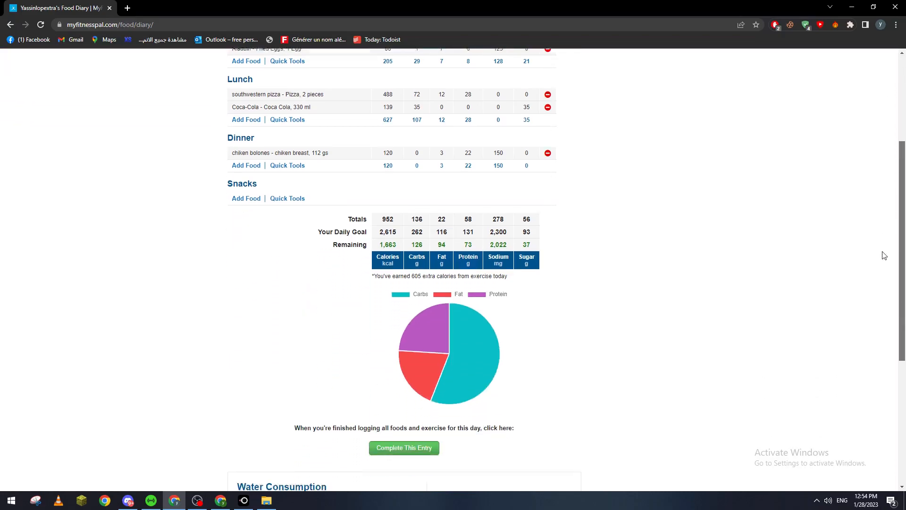
scroll(down, 3)
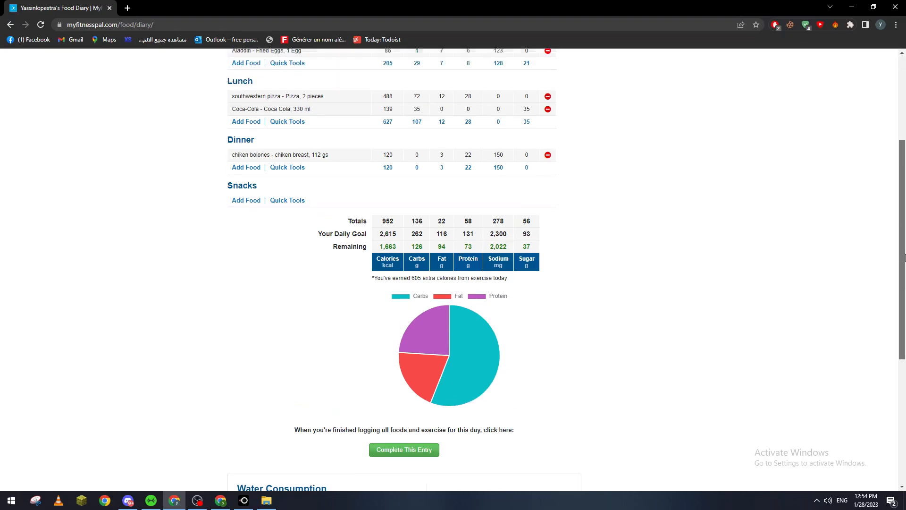
scroll(up, 3)
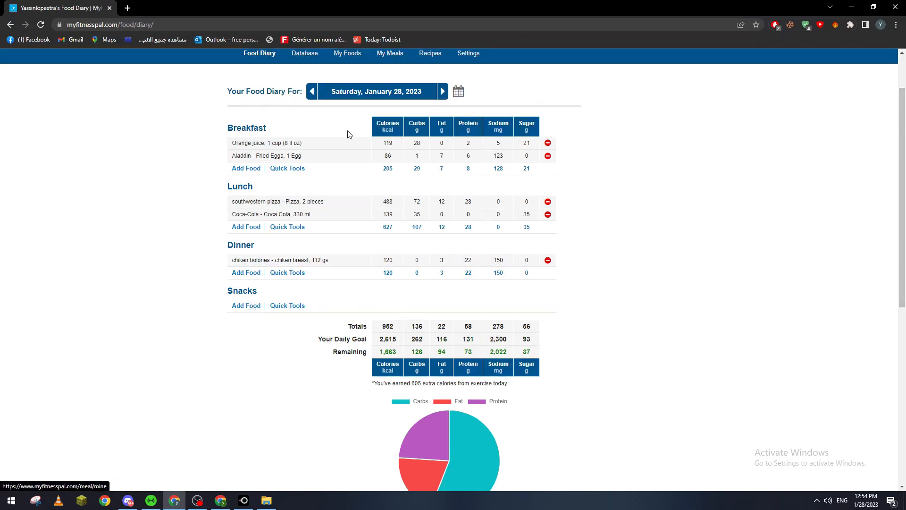
mouse_move(247, 168)
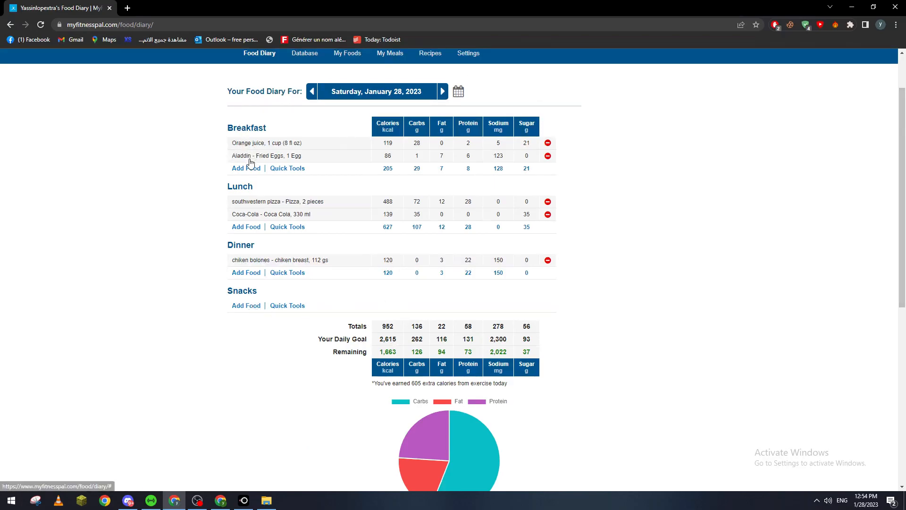
mouse_move(248, 226)
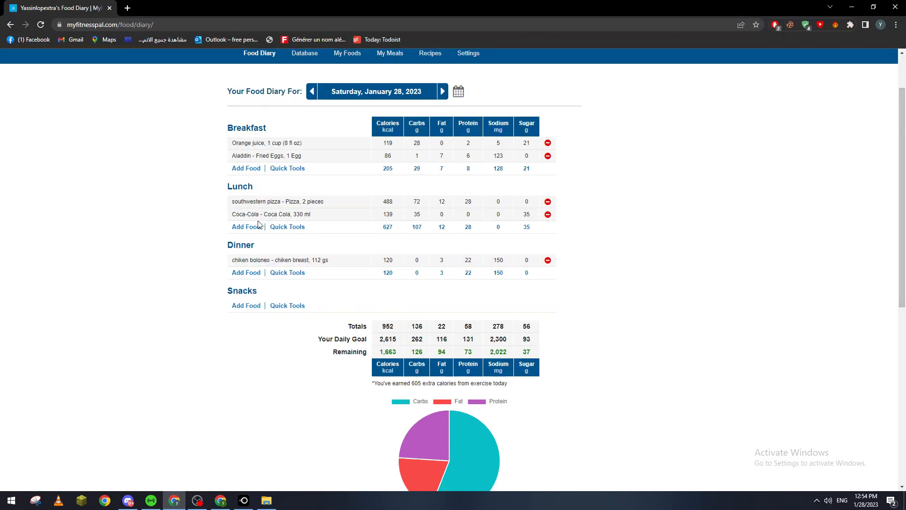
mouse_move(258, 270)
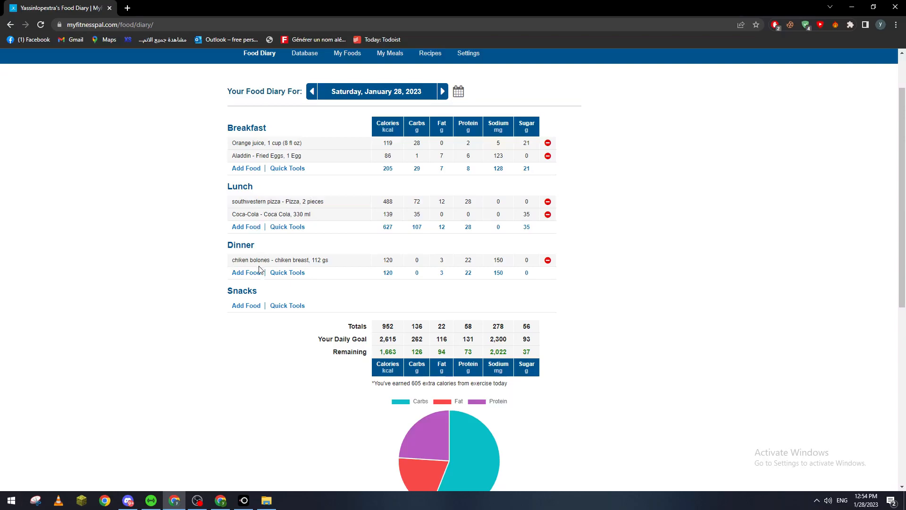
scroll(down, 3)
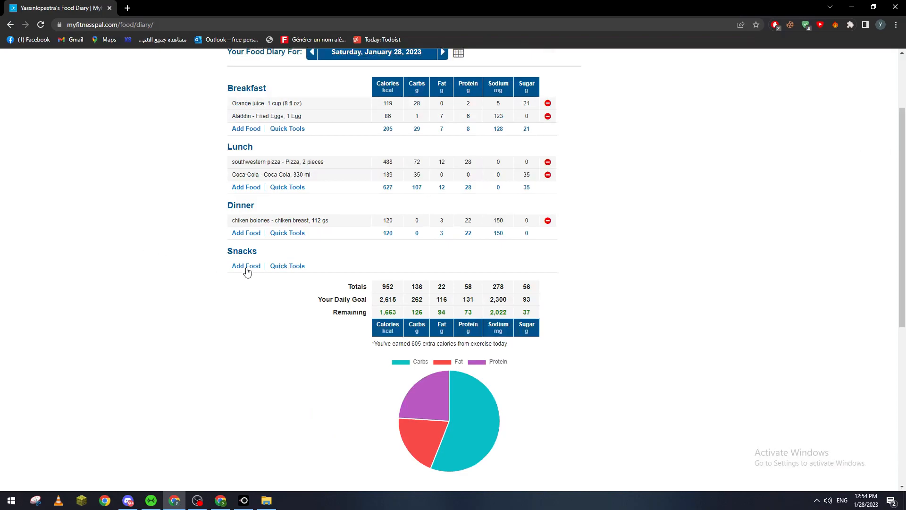
Search the food database for 'pringles' and log Pringles, 15 chips, under Snacks.
click(245, 266)
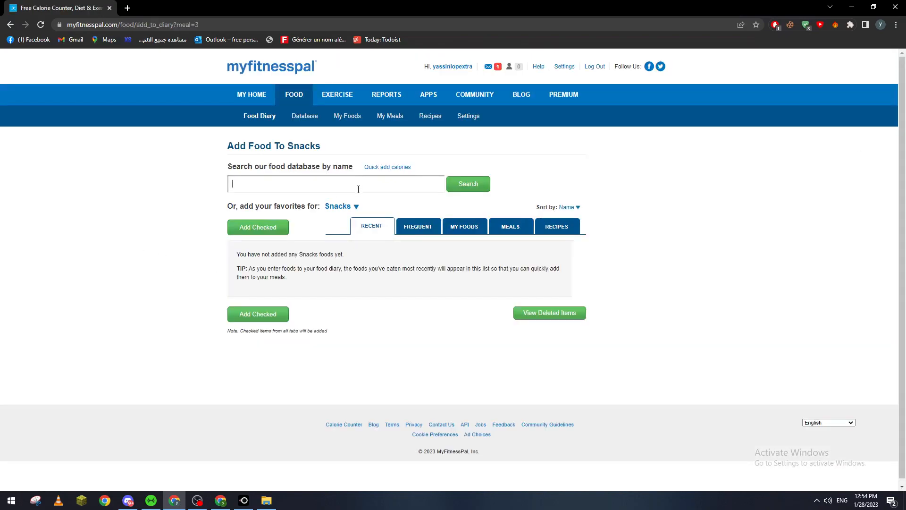
text(pringles)
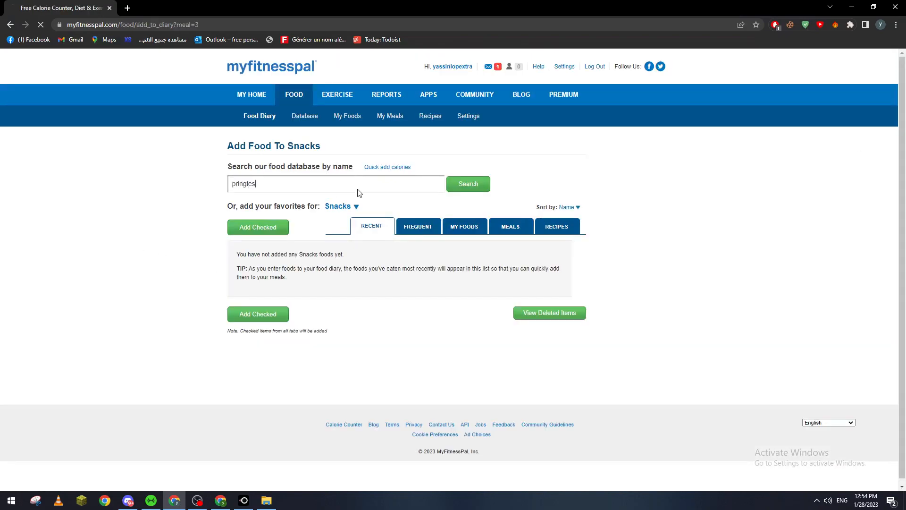
click(467, 184)
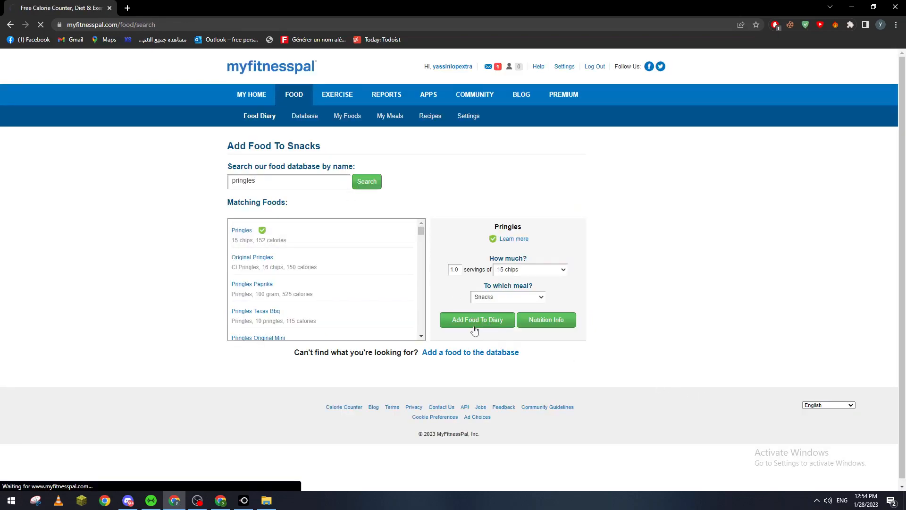
click(475, 320)
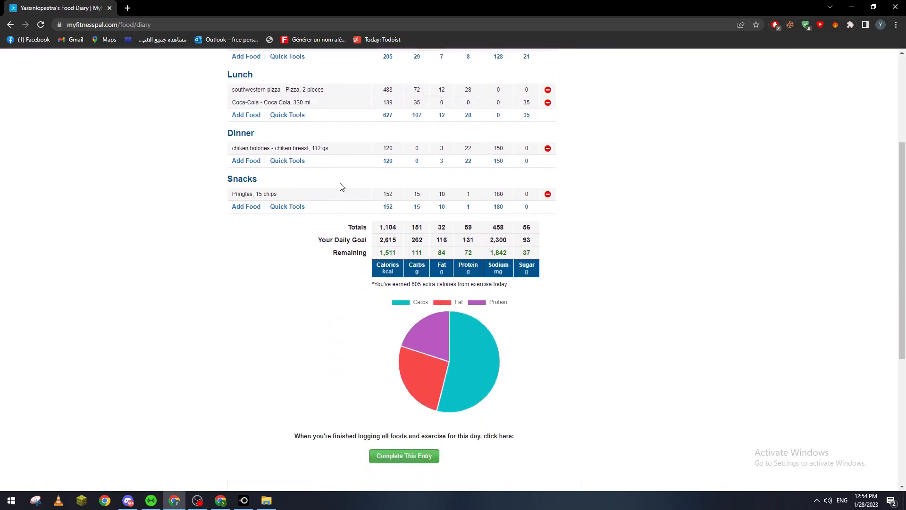
Go to the View Full Report (Printable) link at the bottom of the diary.
scroll(down, 3)
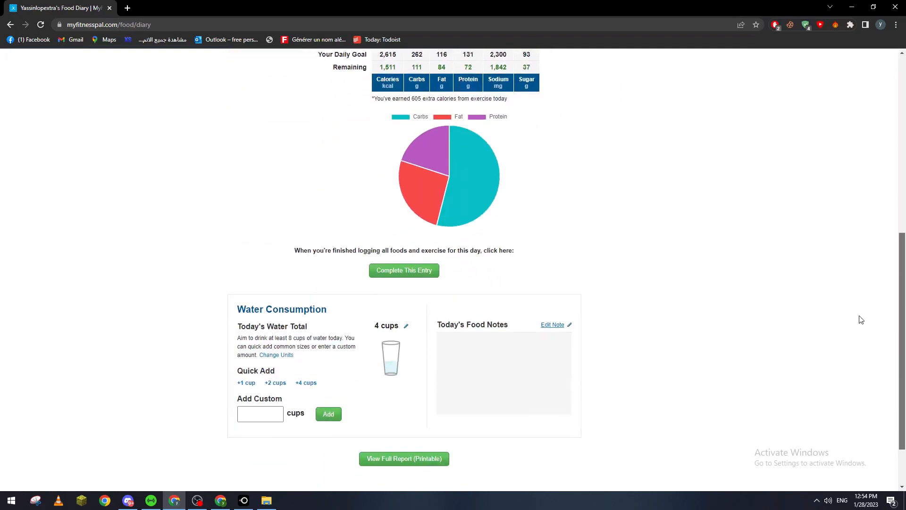
scroll(down, 3)
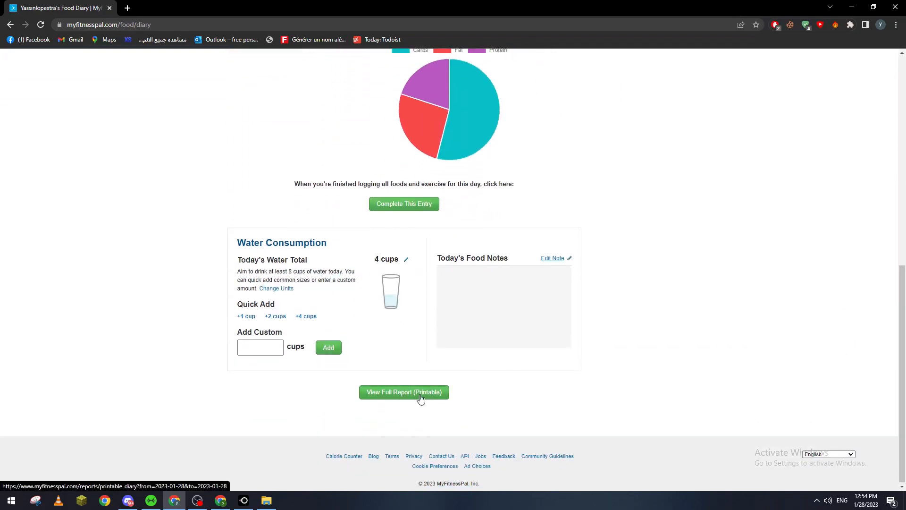
click(404, 392)
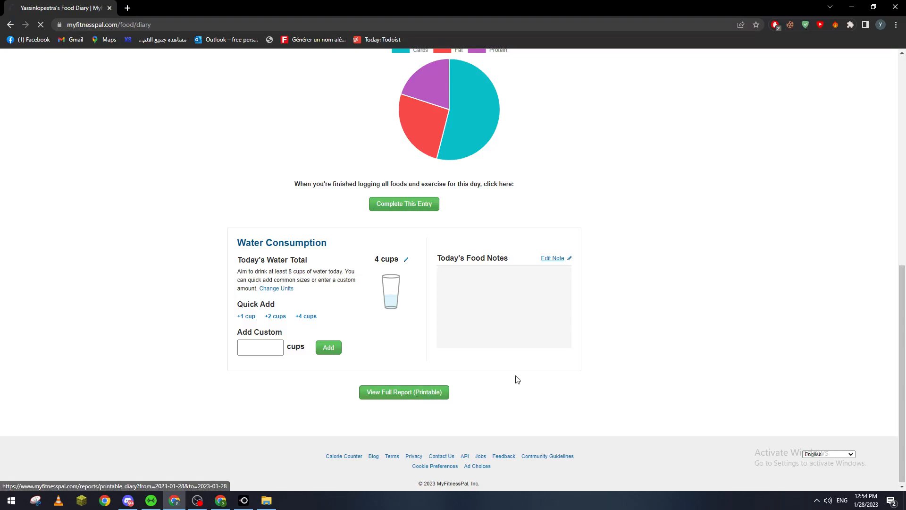
View the printable January 28 report down to the Snacks section with Pringles and 1,104 calories.
click(403, 391)
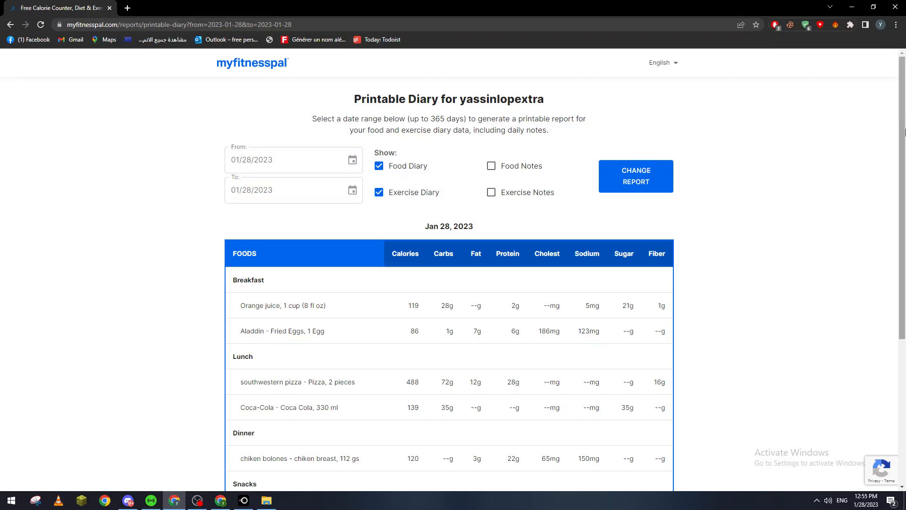
scroll(down, 3)
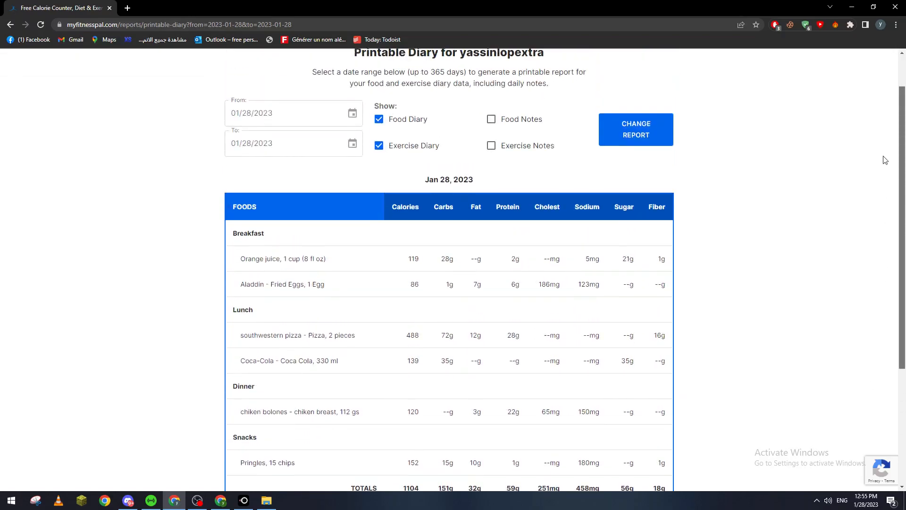